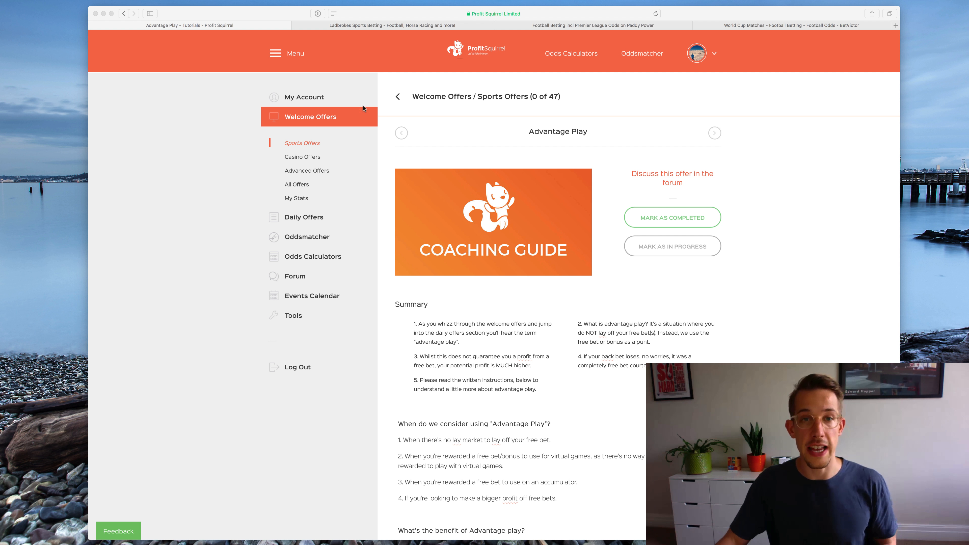
Step: Bring up the Paddy Power football page and scroll to the #WhatOddsPaddy specials and tournaments list
click(401, 26)
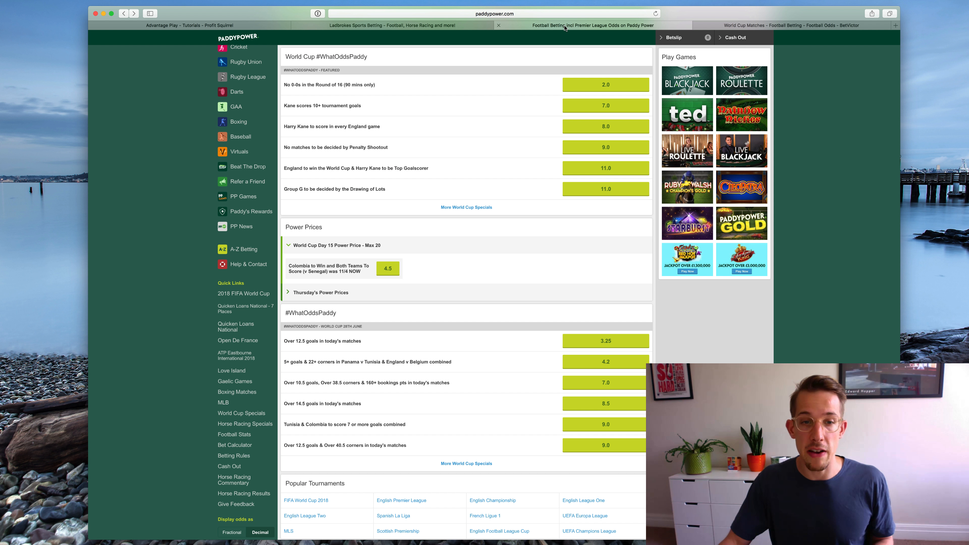
scroll(down, 3)
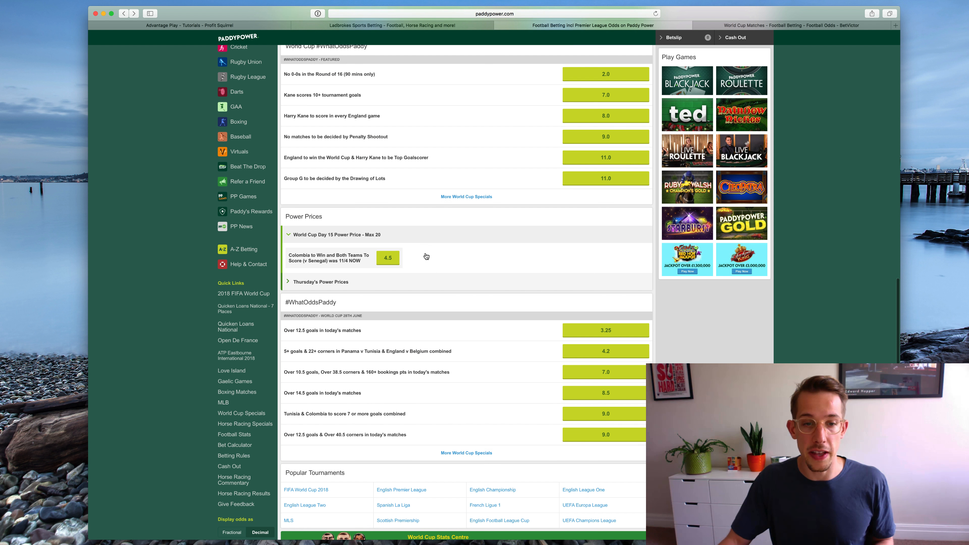
scroll(down, 3)
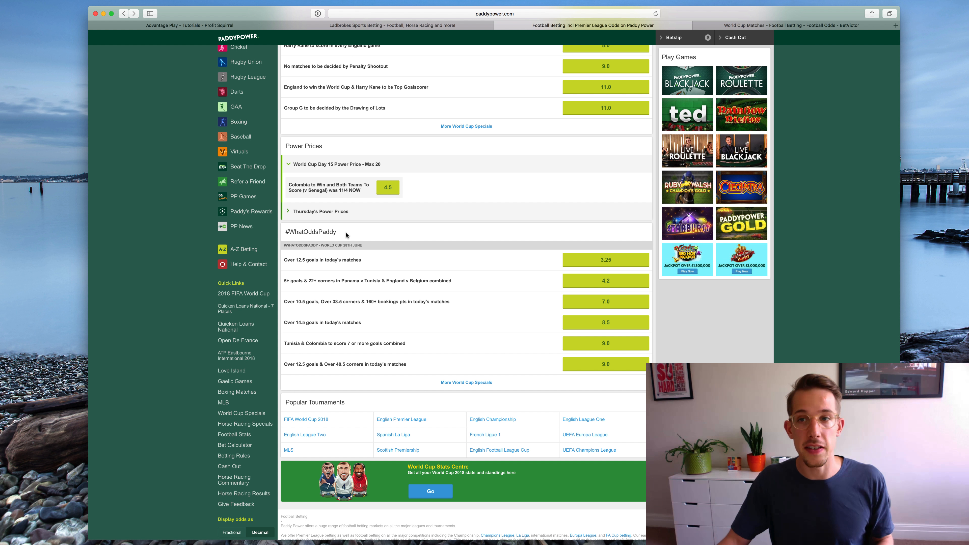
Step: Switch to the BetVictor World Cup matches tab showing #PriceItUp specials
click(803, 25)
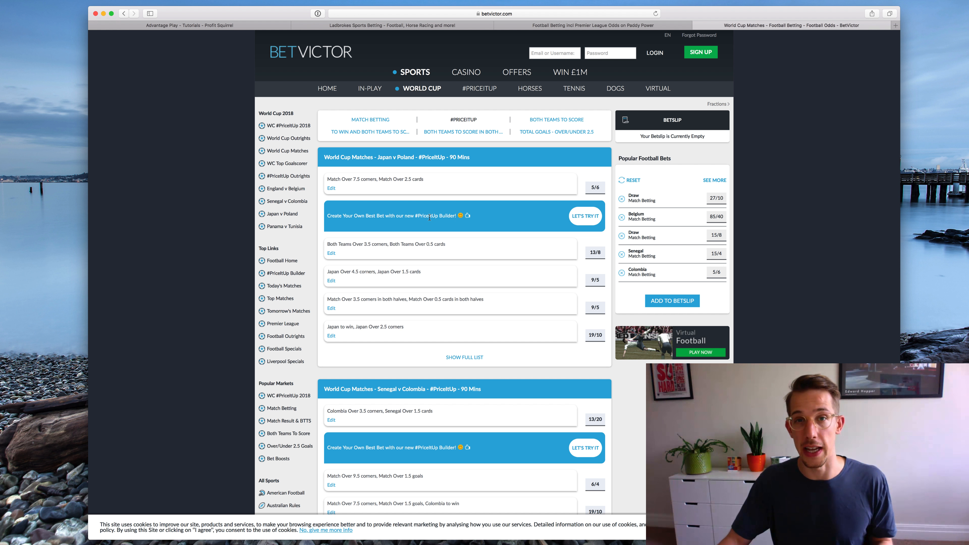
mouse_move(485, 266)
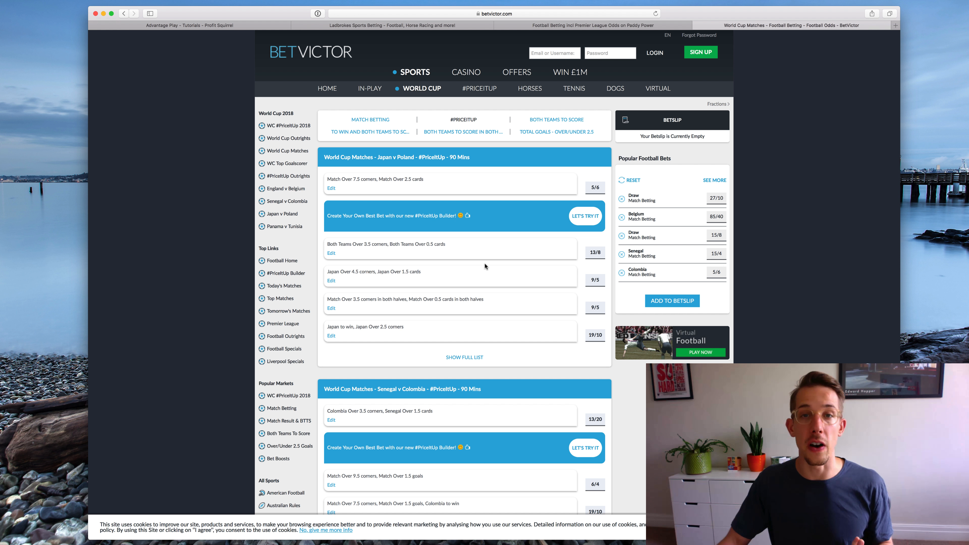